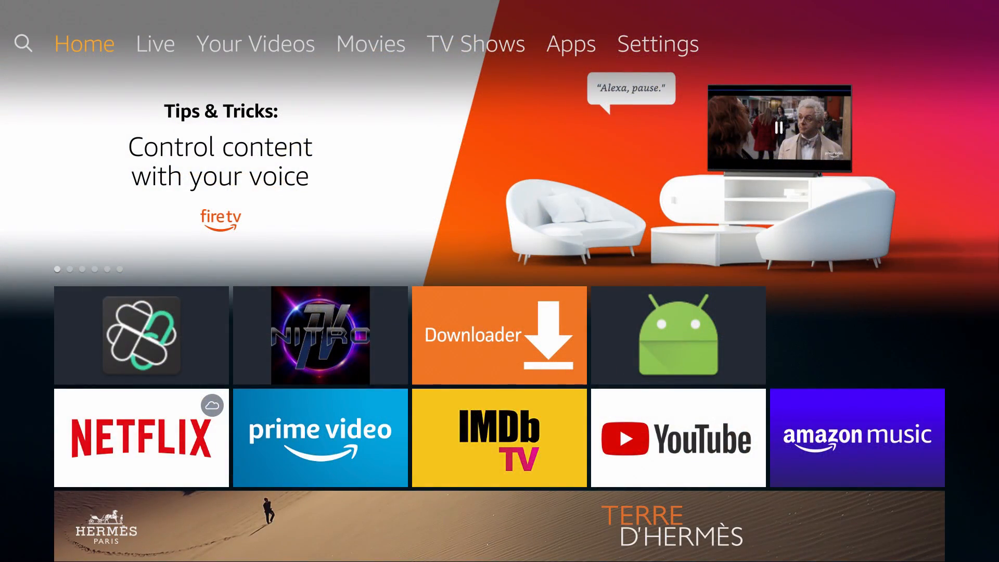
Confirm In-App Purchases is off under Applications > Appstore and return to Settings.
scroll(down, 3)
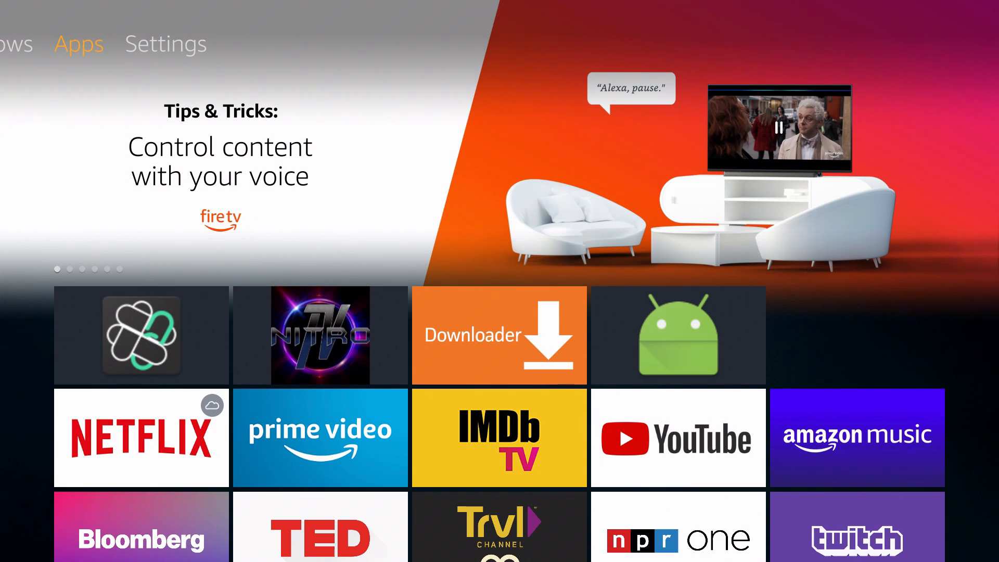
click(166, 44)
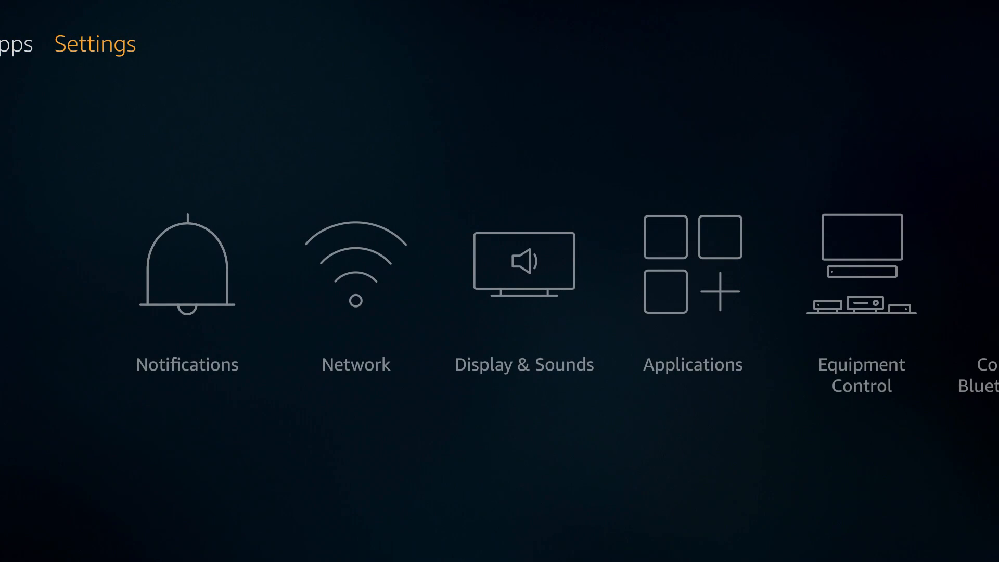
scroll(right, 3)
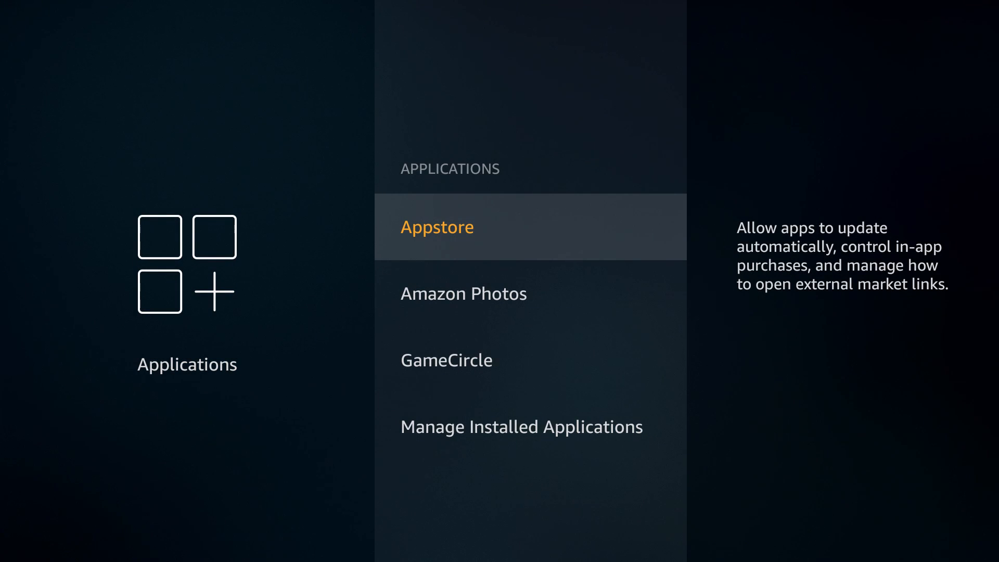
click(437, 226)
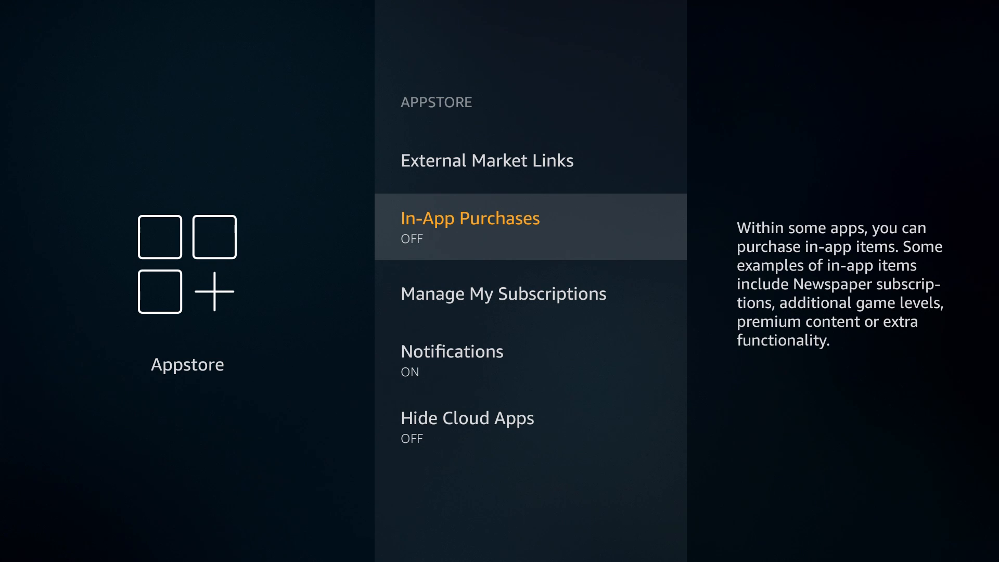
scroll(down, 3)
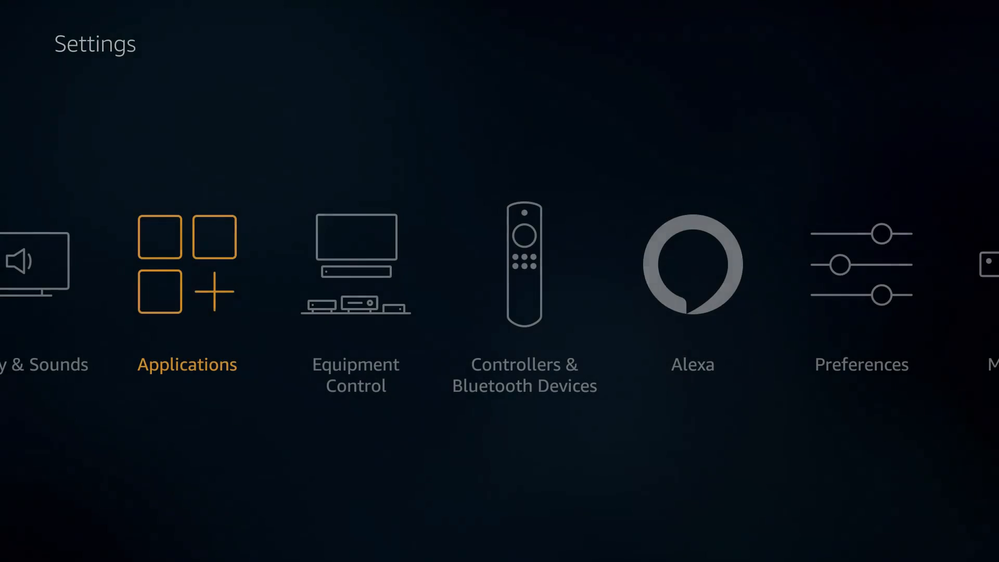
Turn off Device Usage Data and Collect App Usage Data in Privacy Settings.
scroll(right, 3)
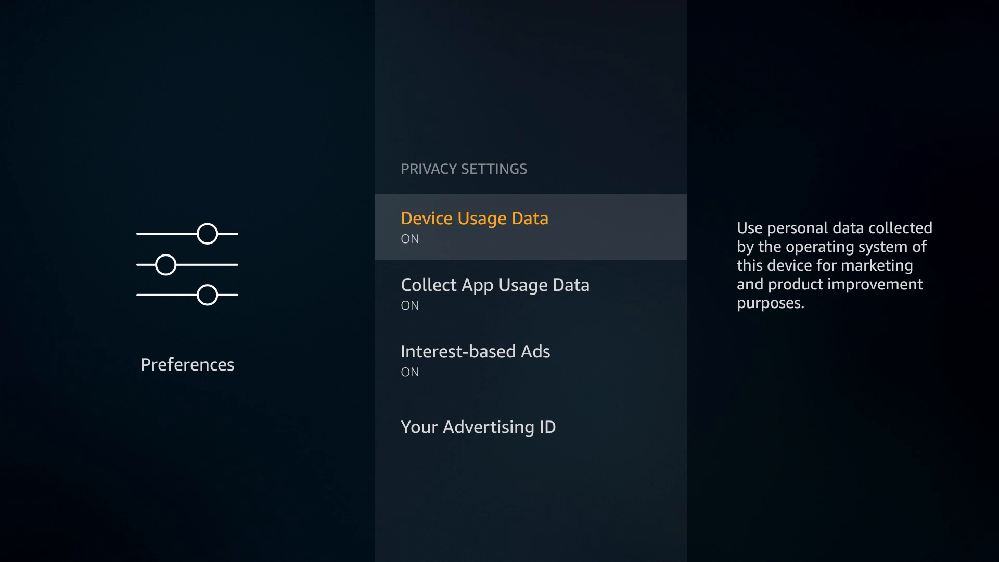
click(475, 225)
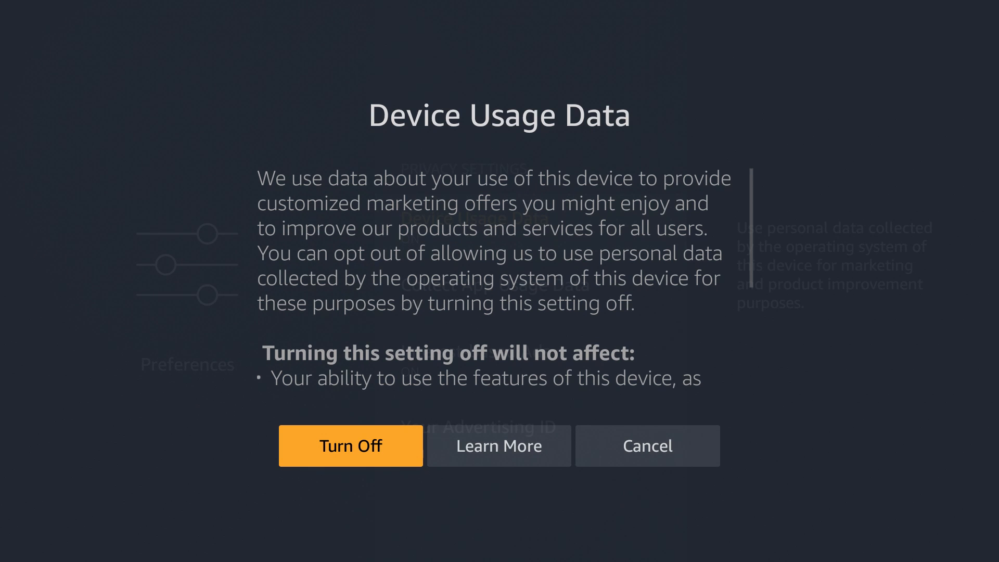
click(350, 446)
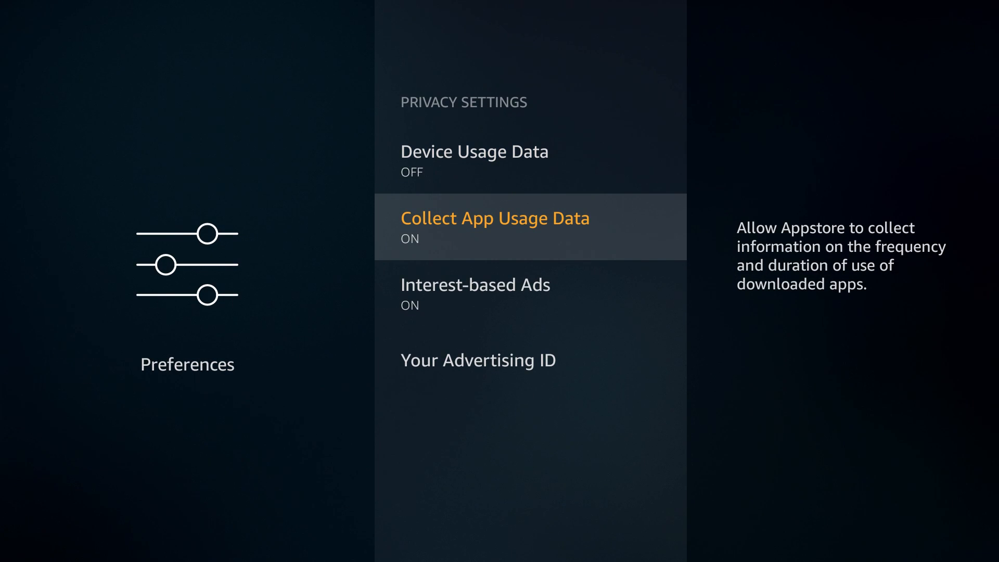
click(494, 226)
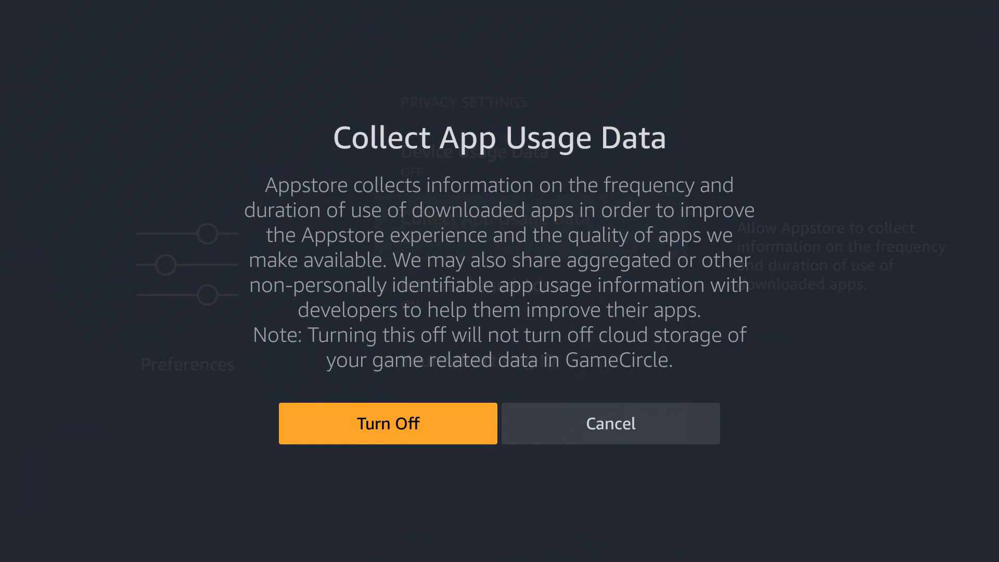
click(388, 424)
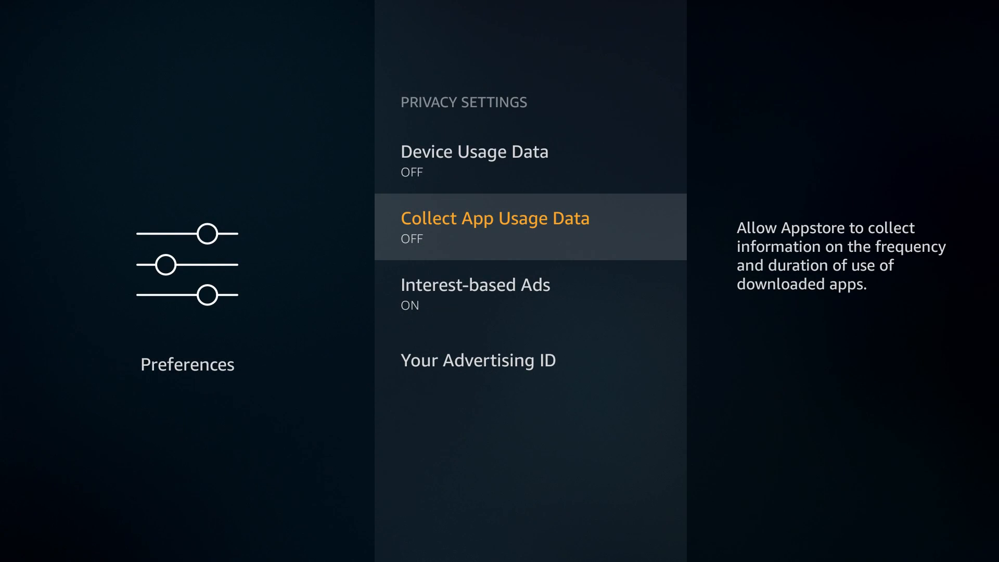
scroll(down, 3)
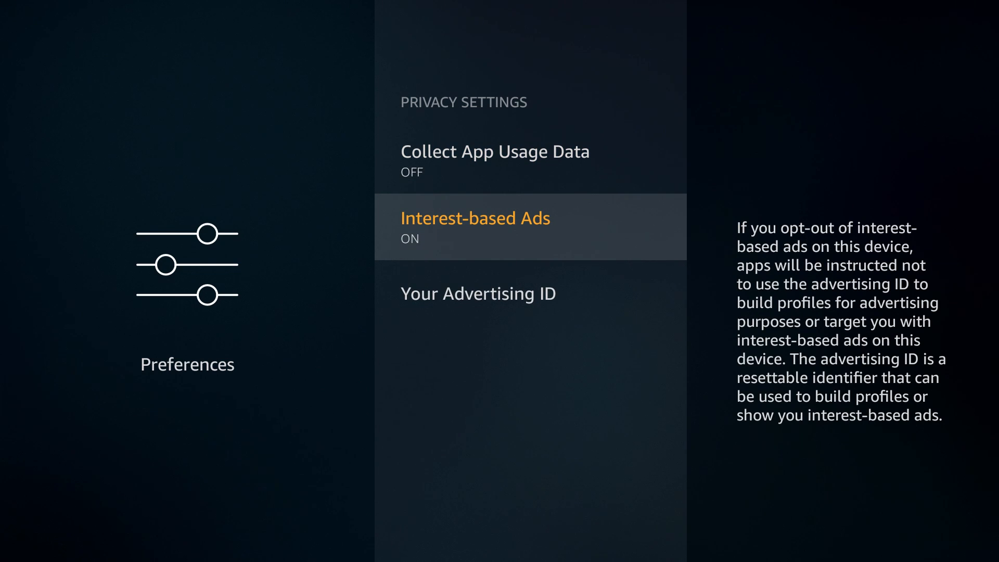
click(474, 226)
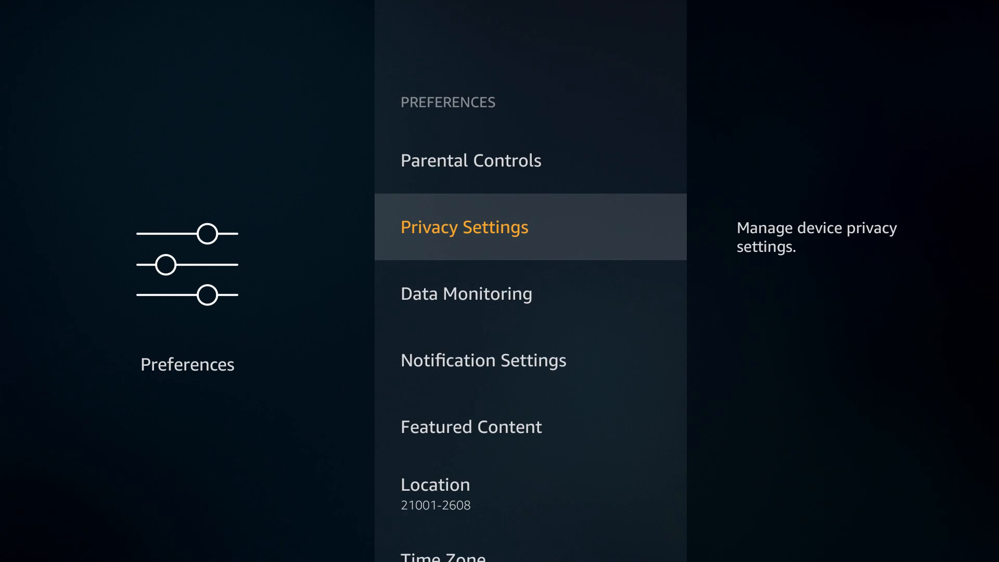
Enable Do Not Interrupt in Notification Settings to hide app notification pop-ups.
scroll(down, 3)
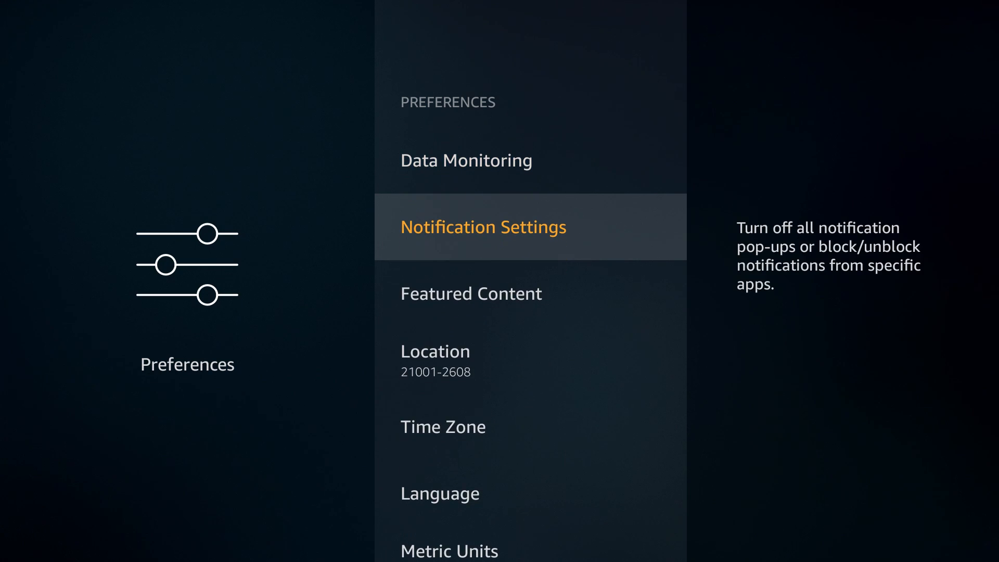
click(483, 226)
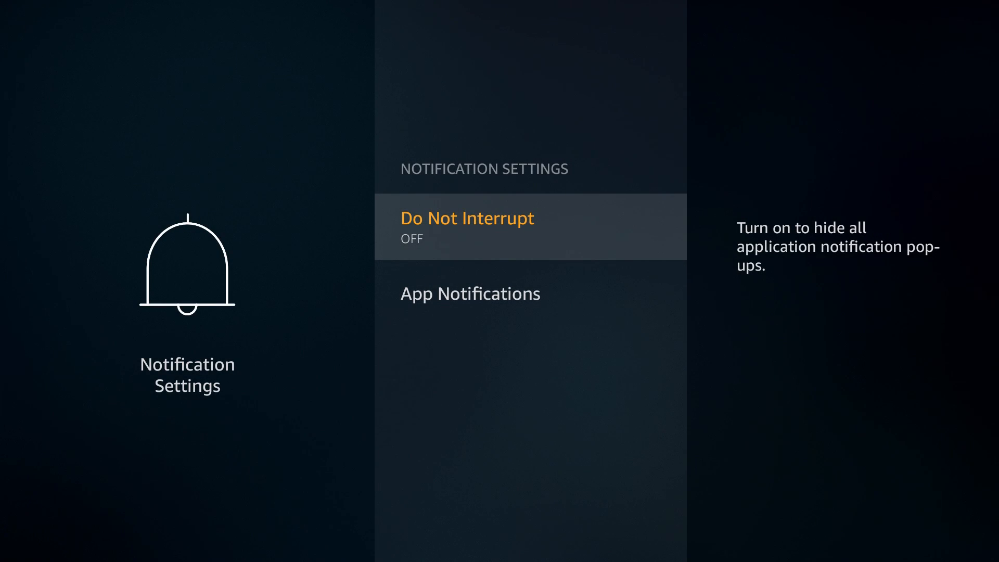
scroll(down, 3)
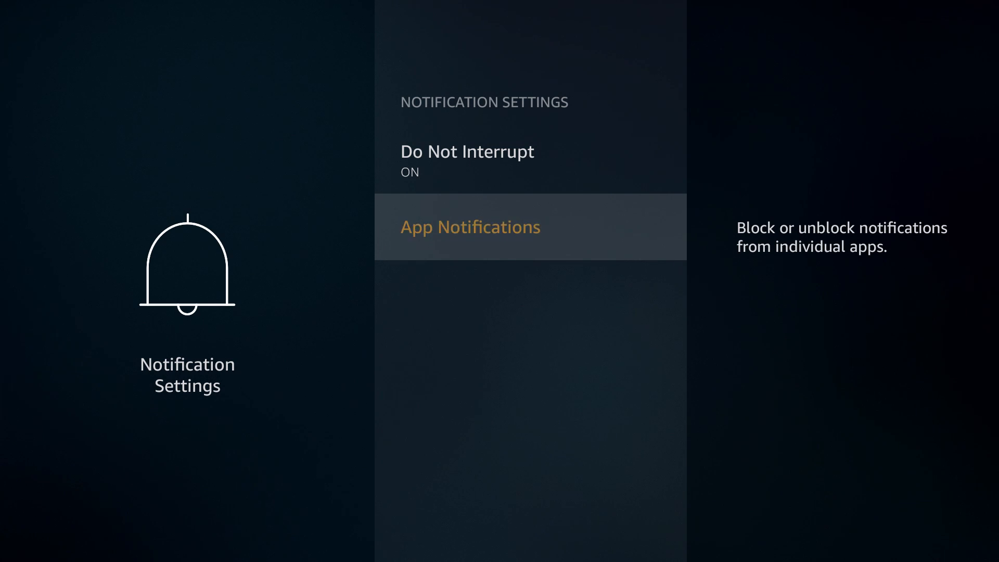
click(469, 227)
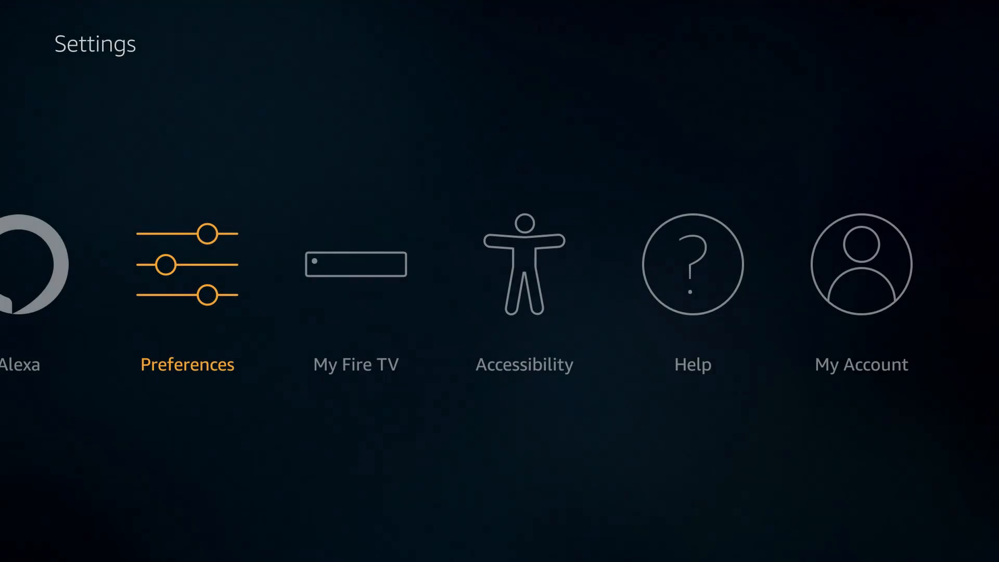
Turn on Apps from Unknown Sources in My Fire TV > Developer options and confirm the warning.
scroll(right, 3)
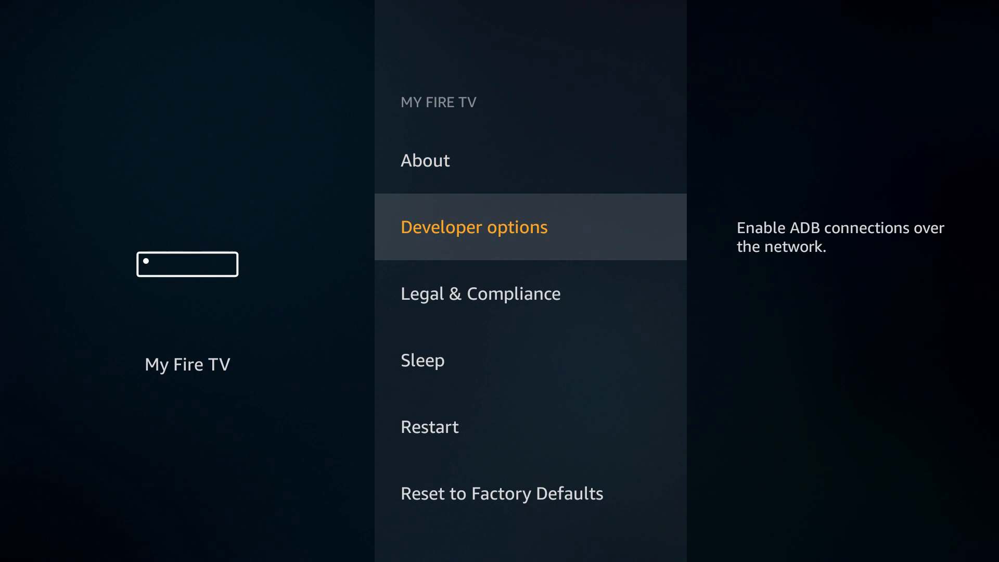
click(474, 226)
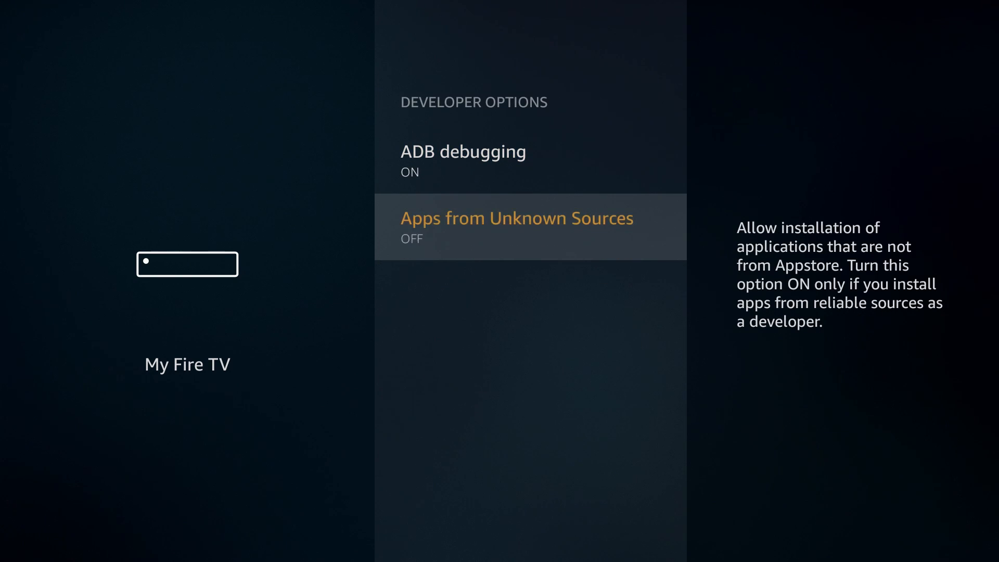
click(517, 226)
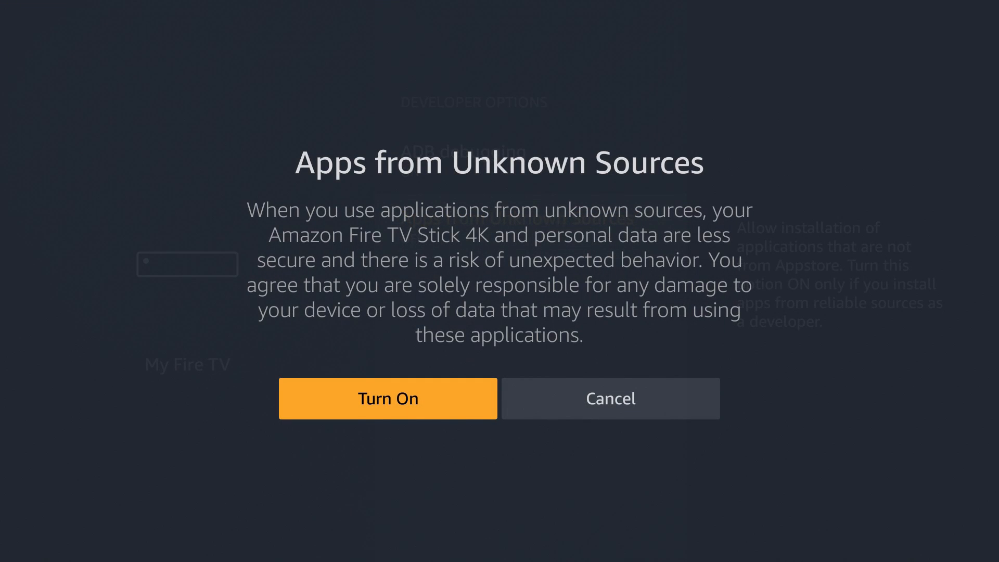
click(387, 399)
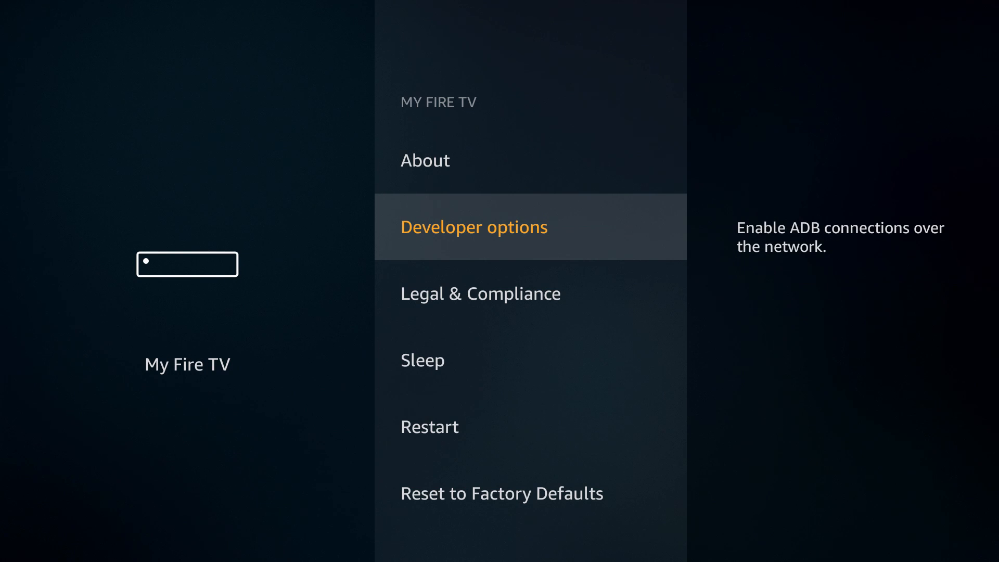
scroll(down, 3)
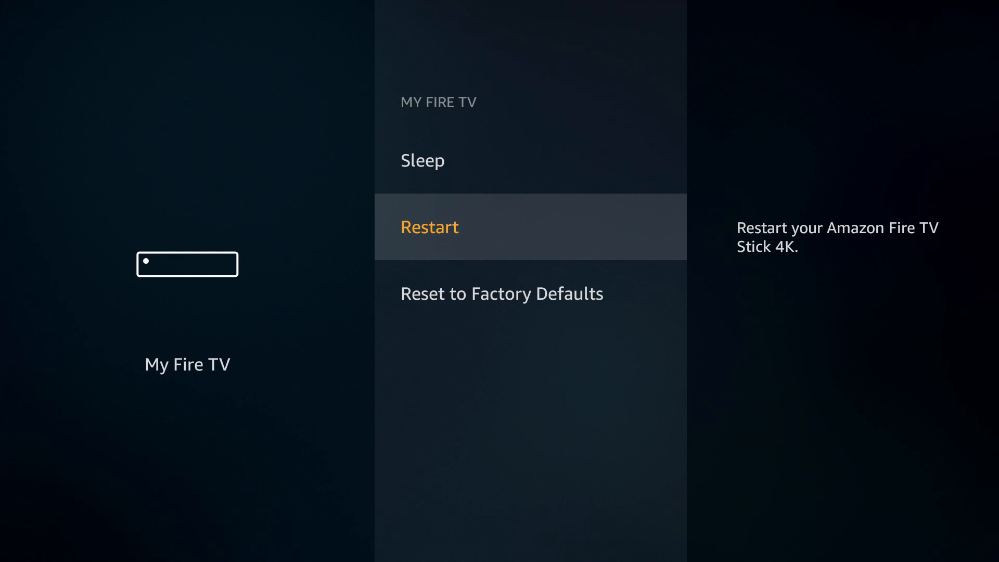
Restart the Fire TV Stick from the My Fire TV menu.
click(429, 227)
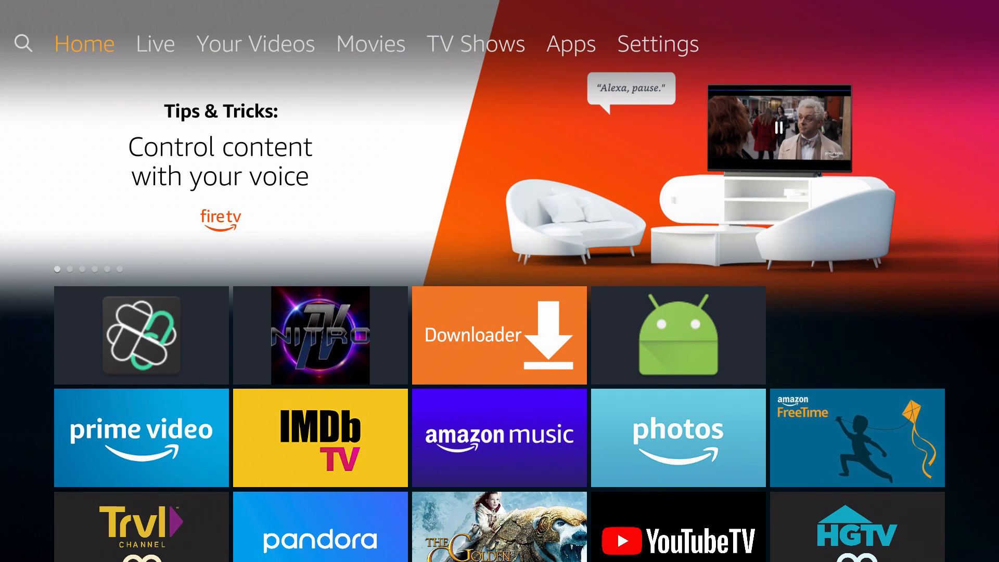
click(141, 335)
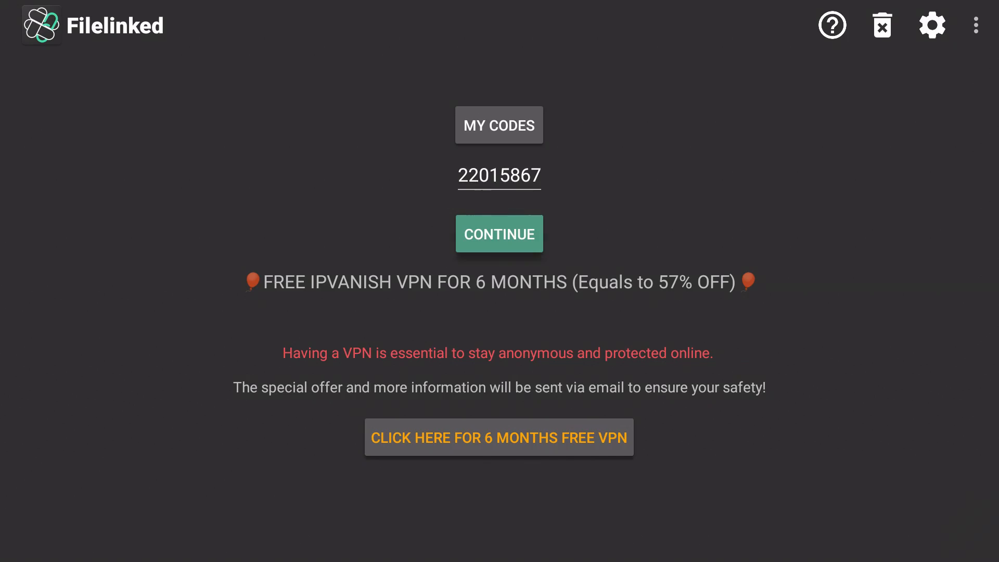
click(498, 233)
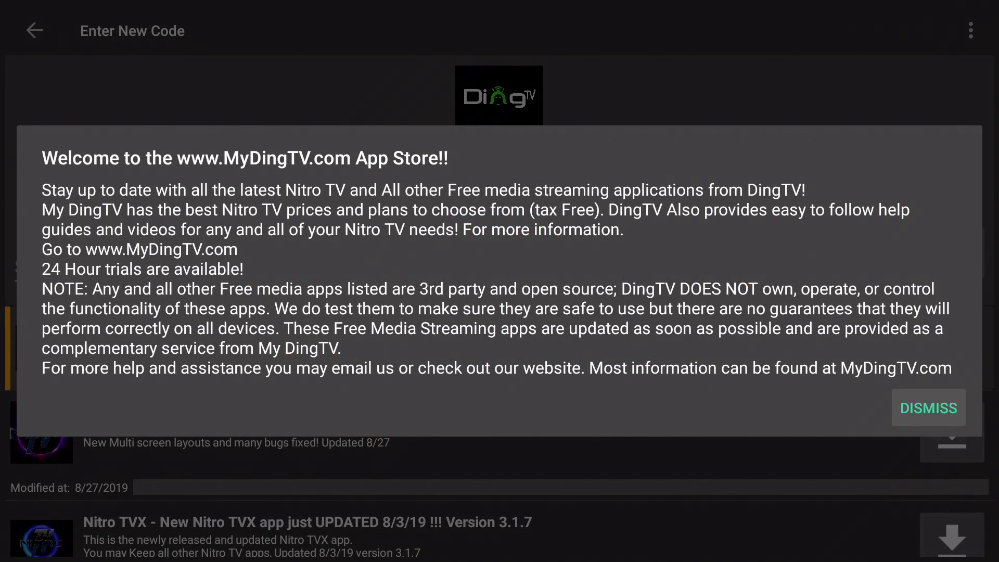
click(927, 407)
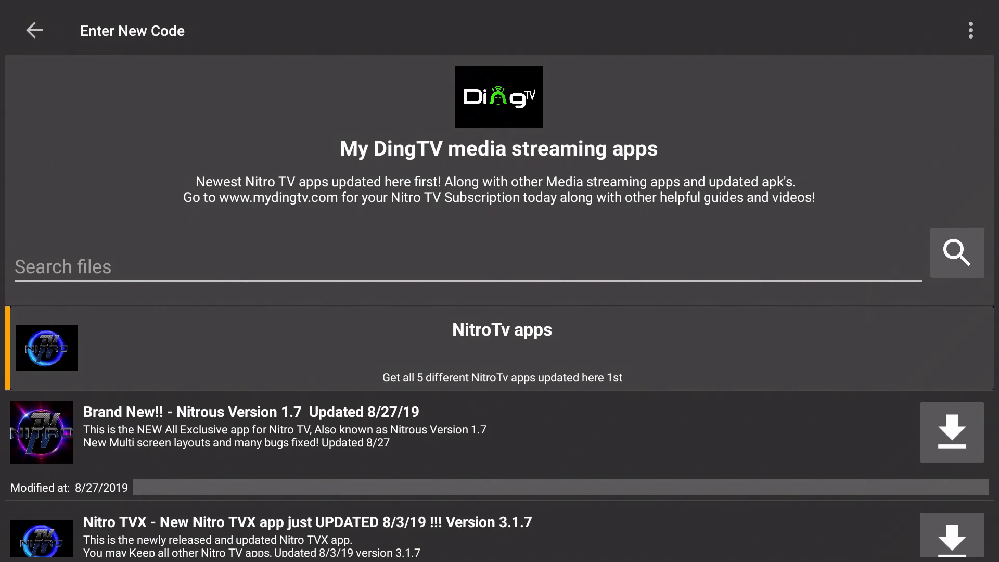
scroll(down, 3)
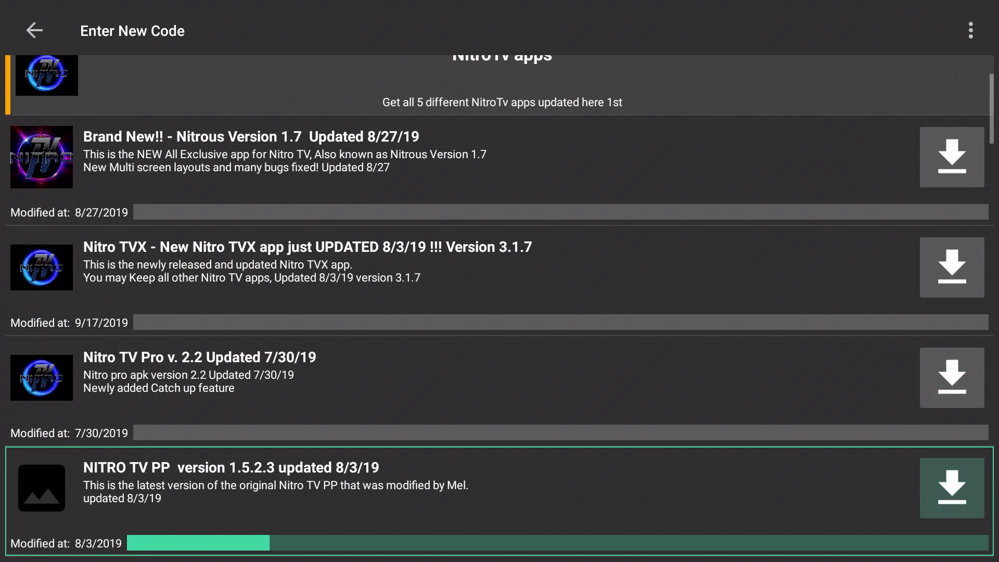
scroll(down, 3)
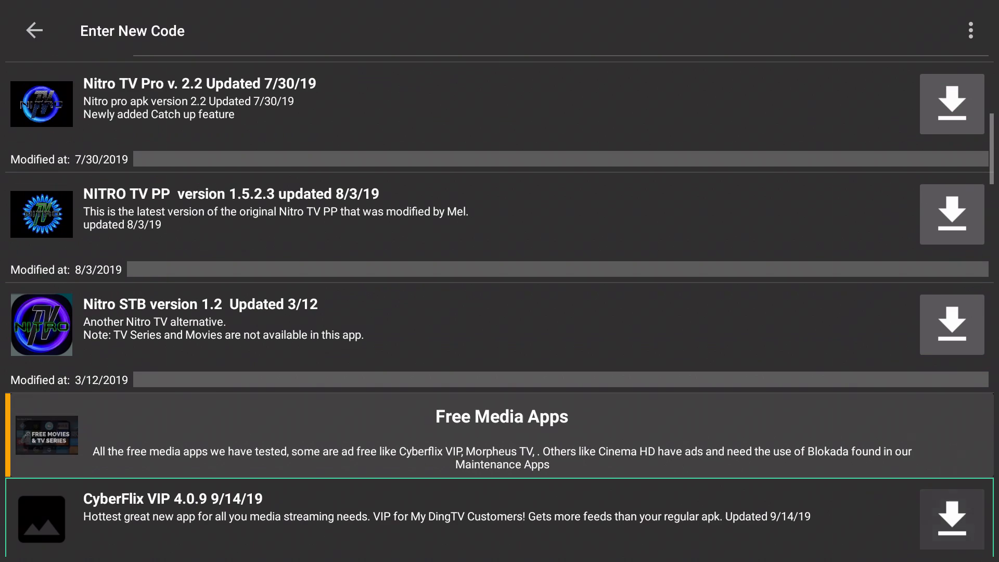
scroll(down, 3)
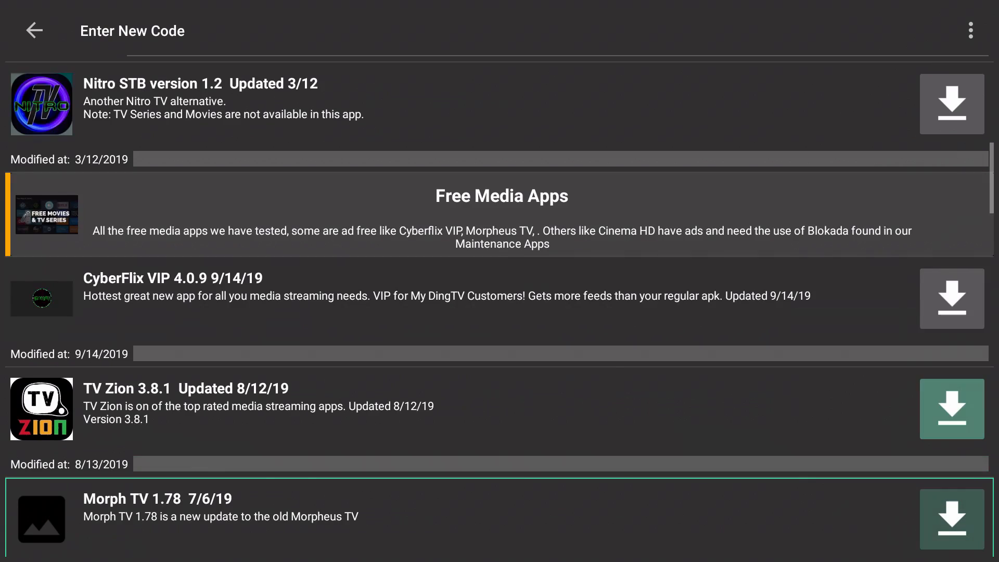
scroll(down, 3)
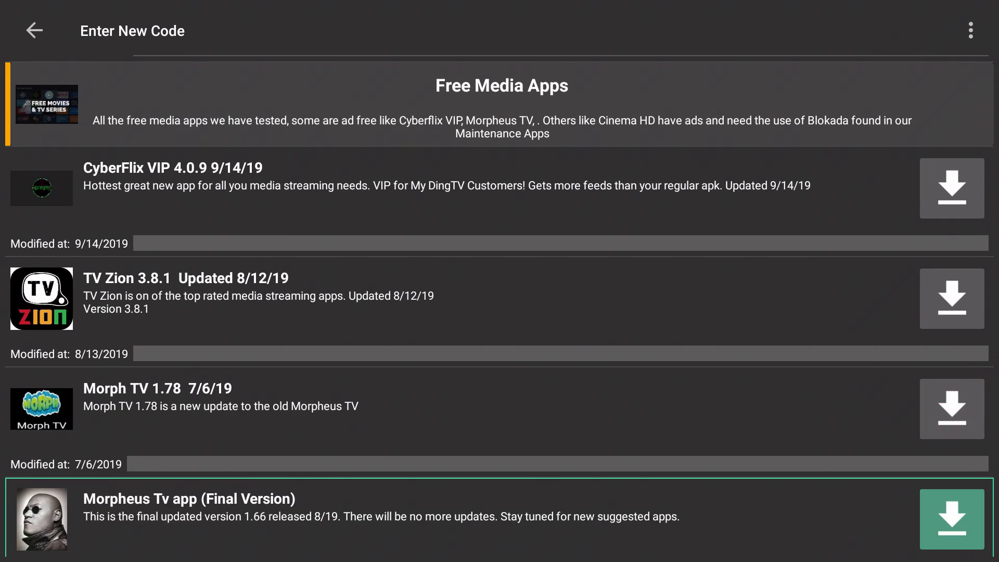
scroll(down, 3)
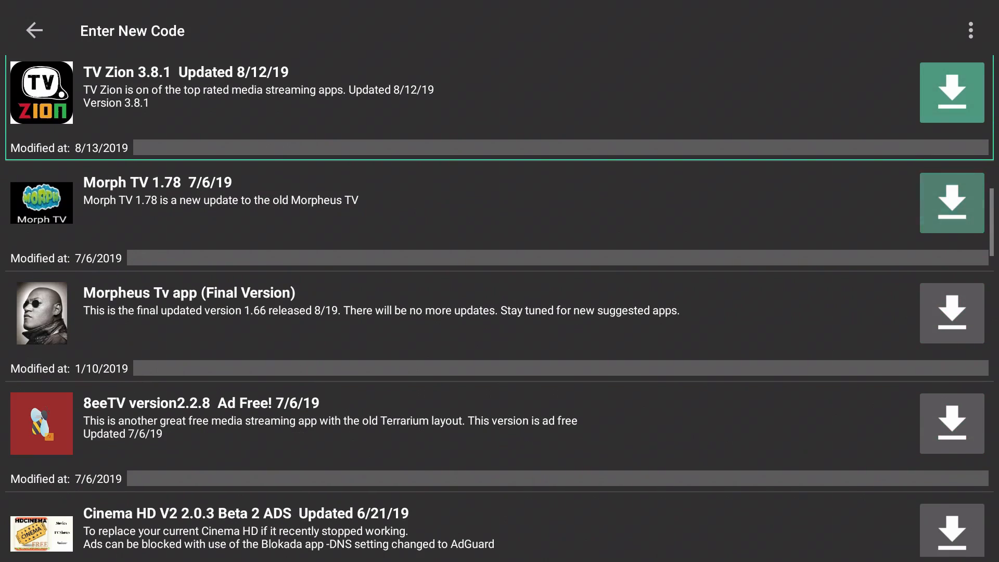
scroll(up, 3)
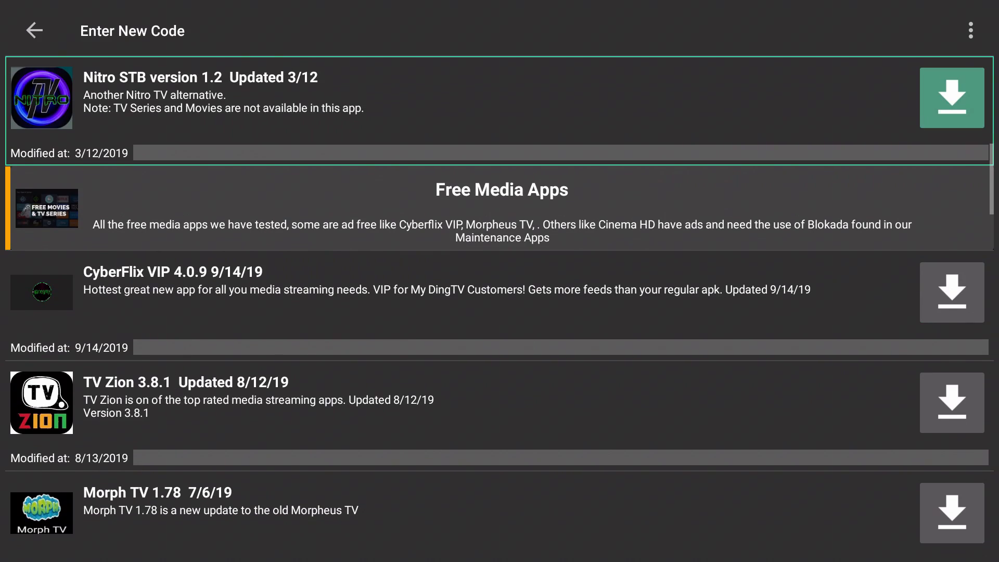
scroll(up, 3)
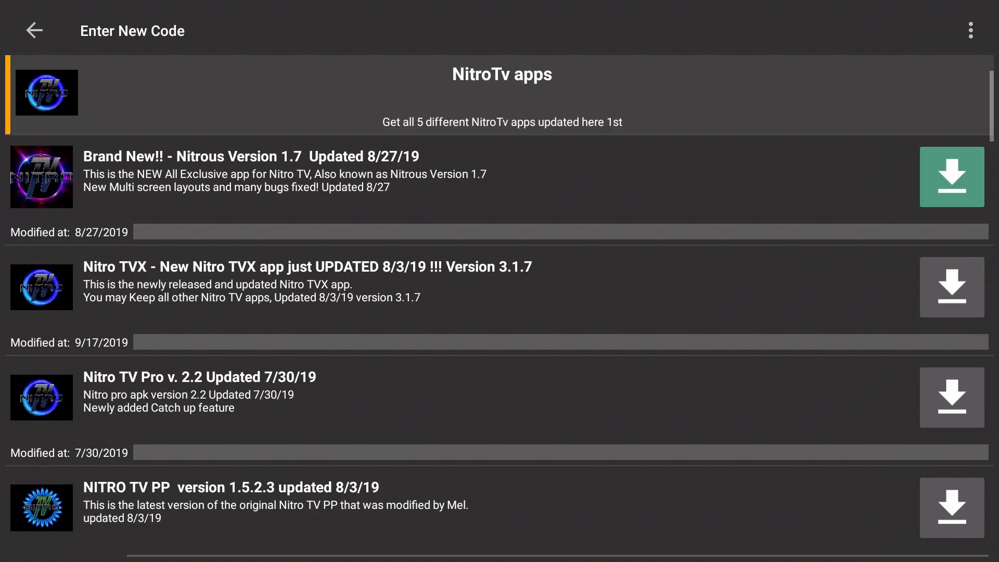
Download and install Nitrous Version 1.7 so the Nitro TV tile appears at home.
click(950, 177)
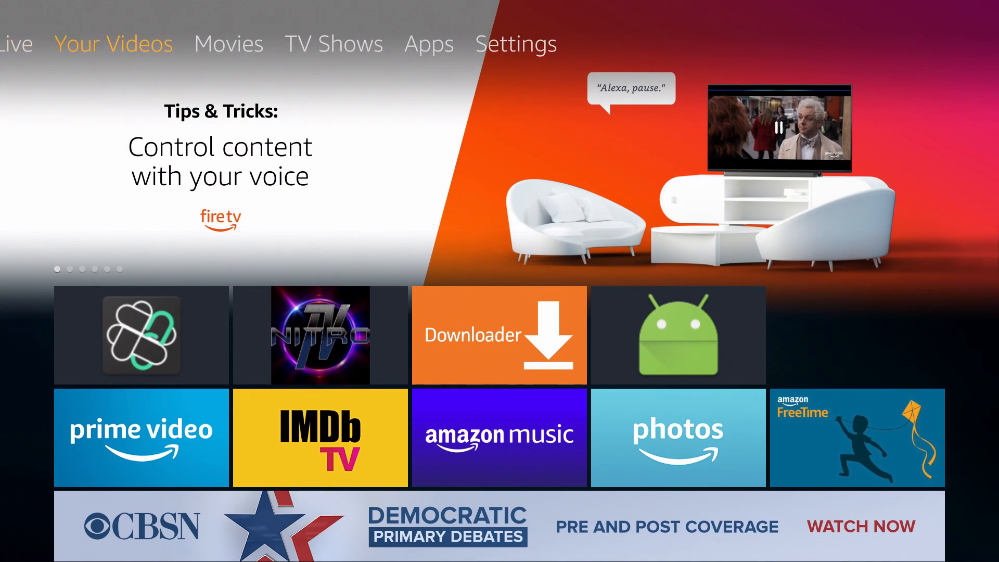
Force-stop Filelinked from Manage Installed Applications.
click(516, 44)
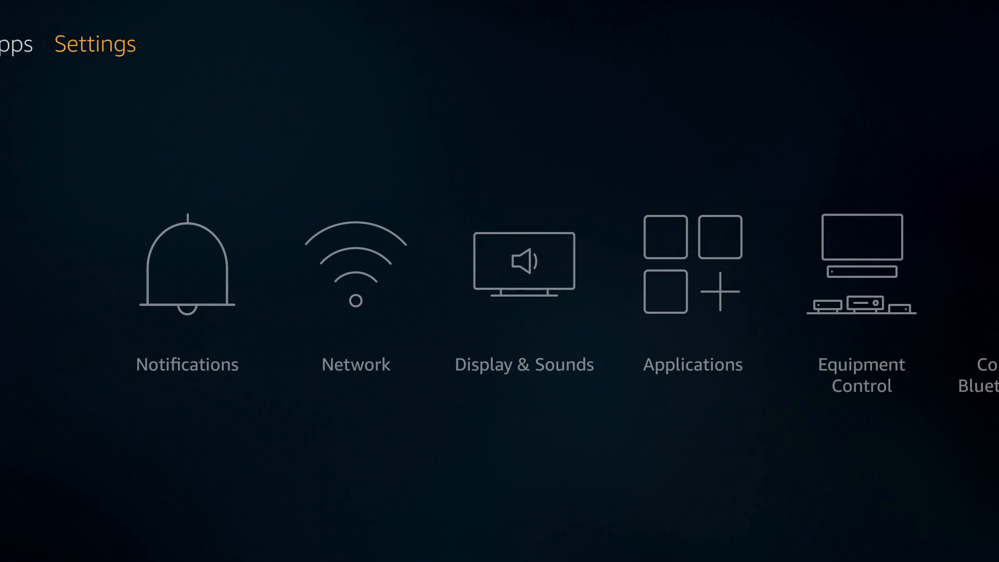
scroll(right, 3)
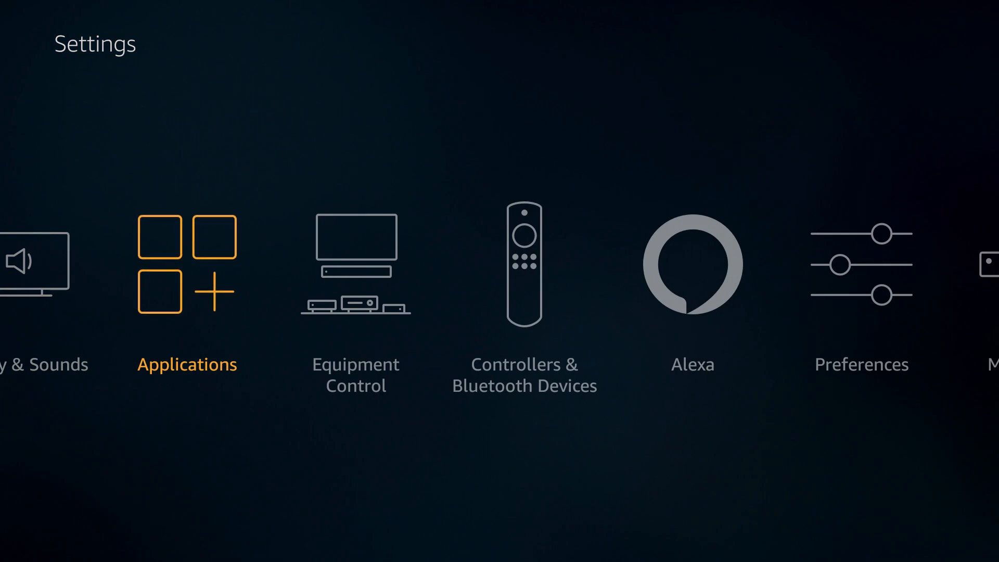
click(187, 288)
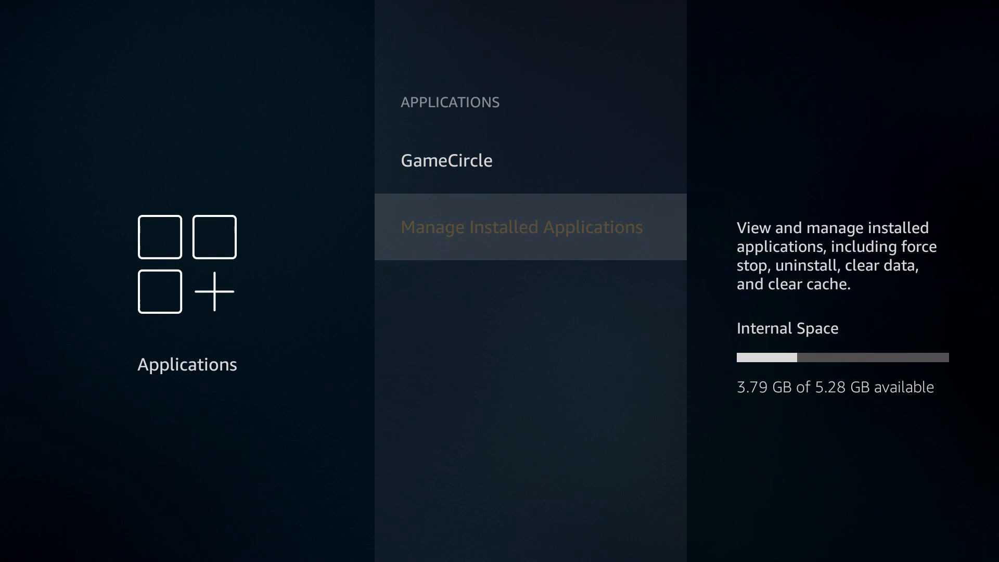
click(520, 226)
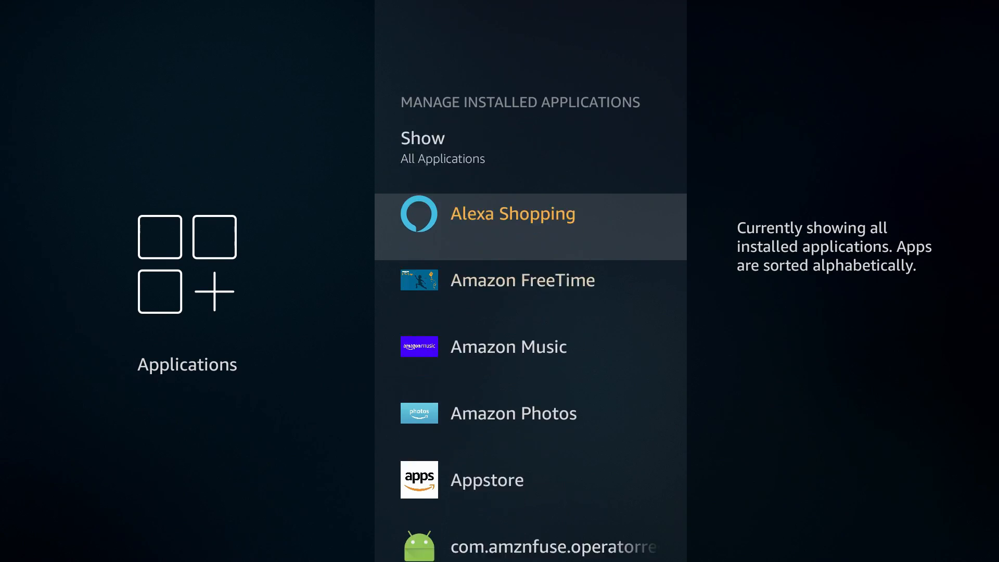
scroll(down, 3)
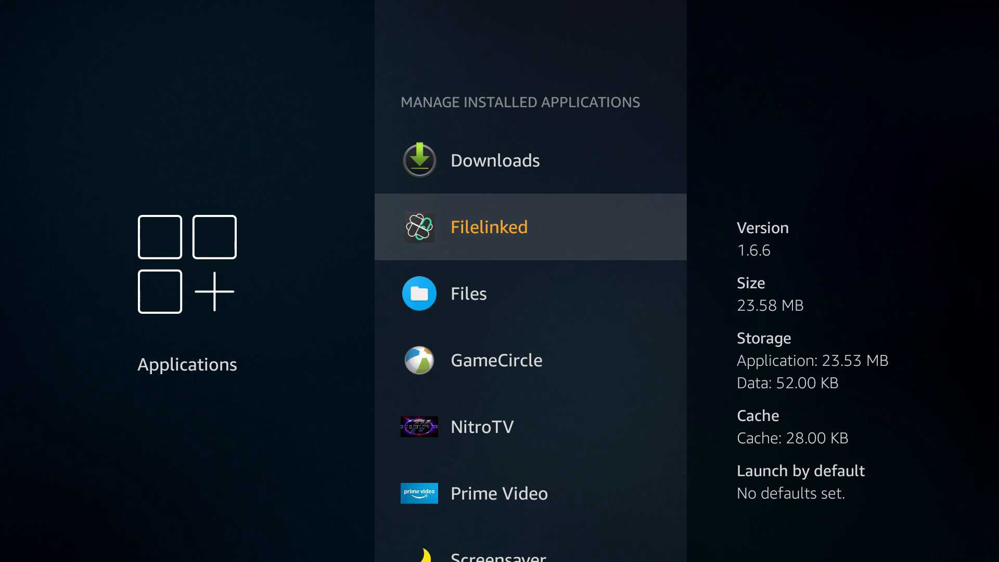
click(488, 225)
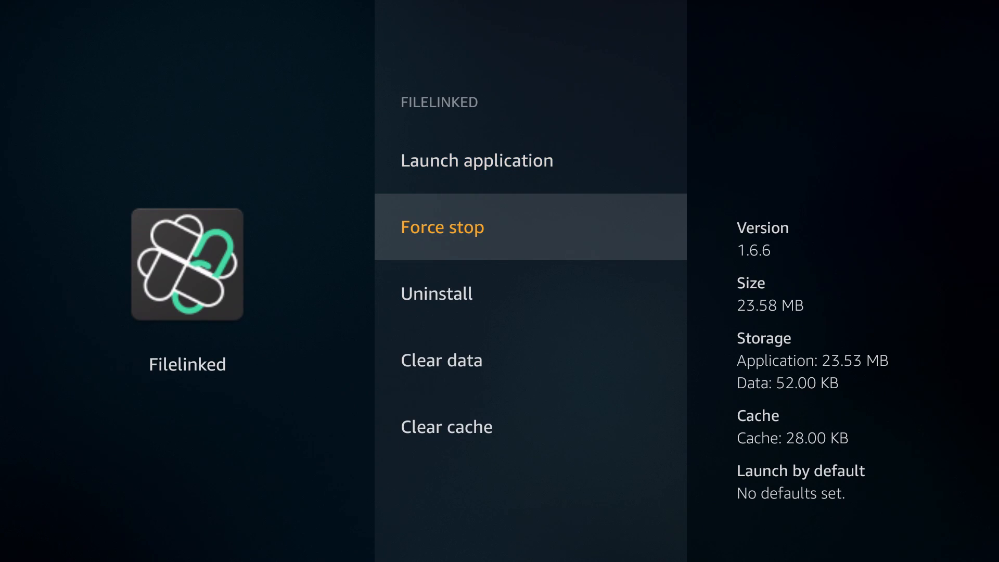
key(Back)
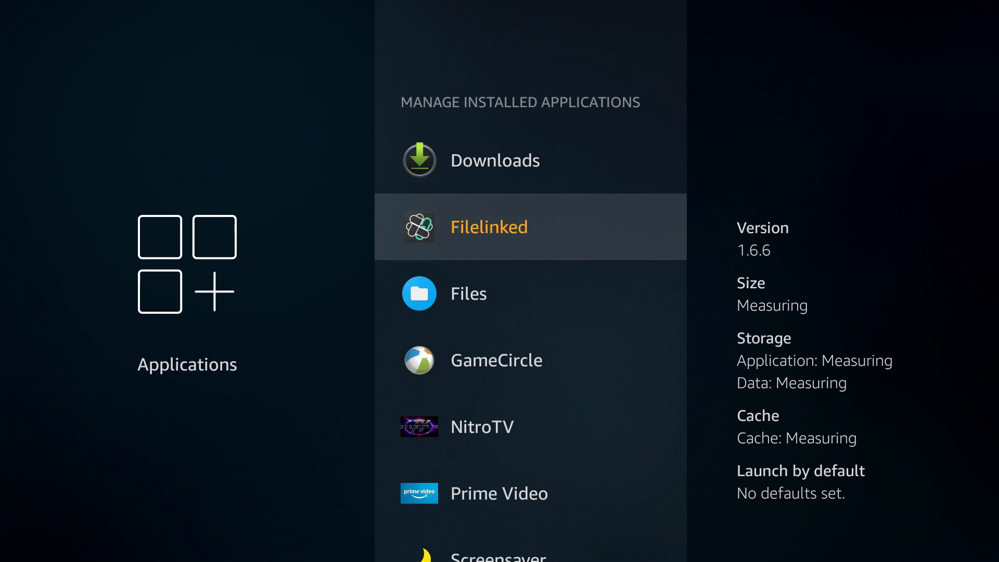
Uninstall Vysor from Manage Installed Applications and confirm its removal.
scroll(down, 3)
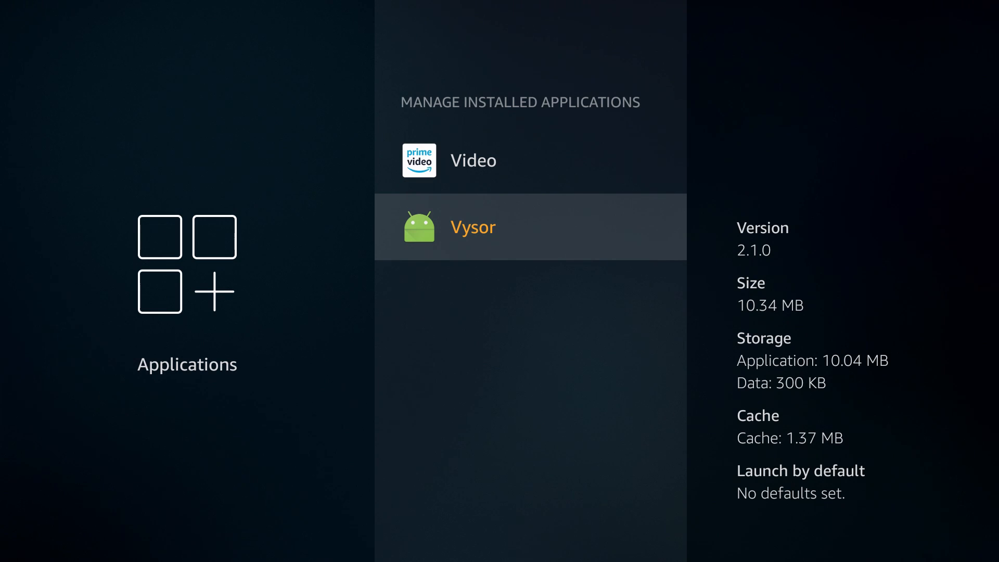
click(473, 225)
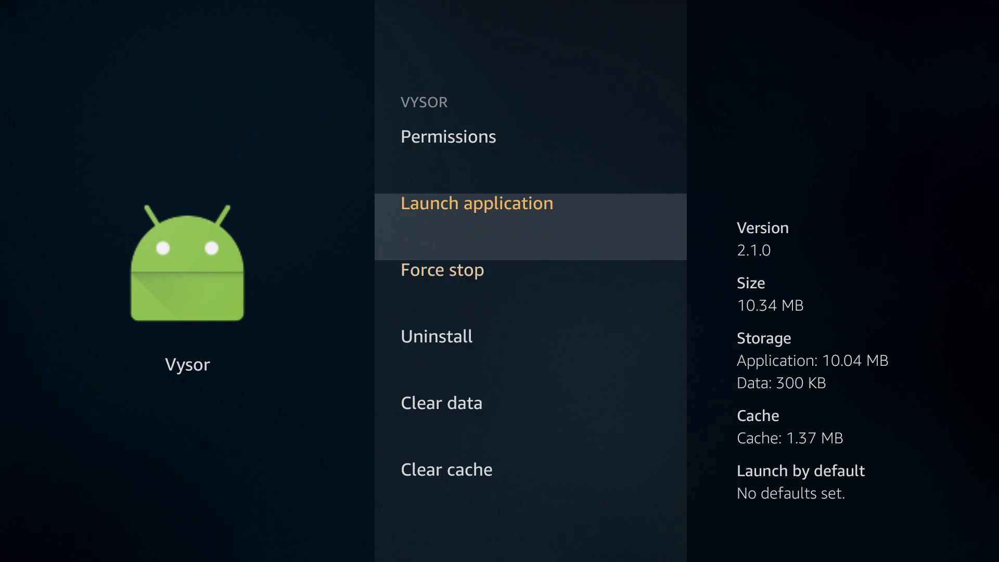
scroll(down, 3)
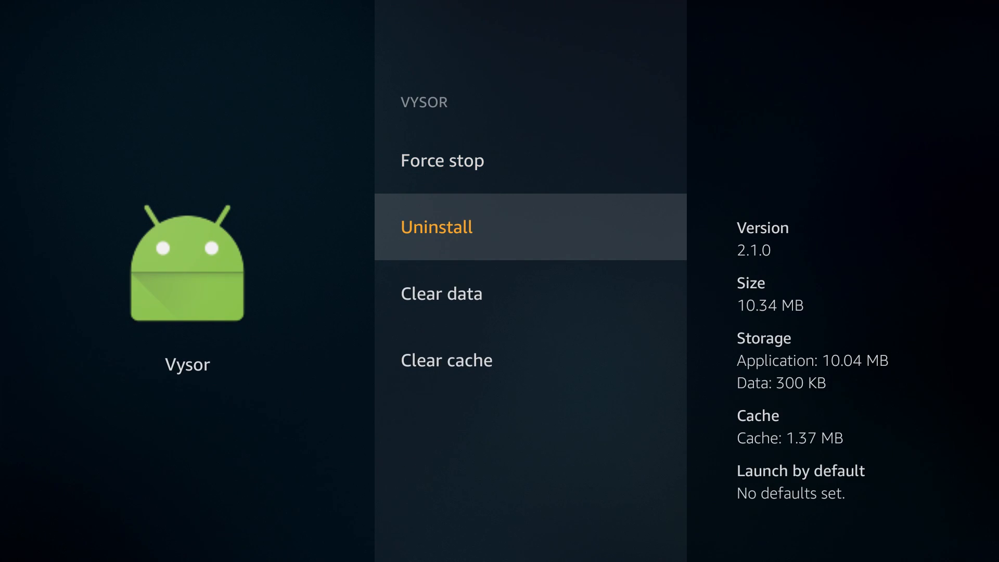
click(437, 227)
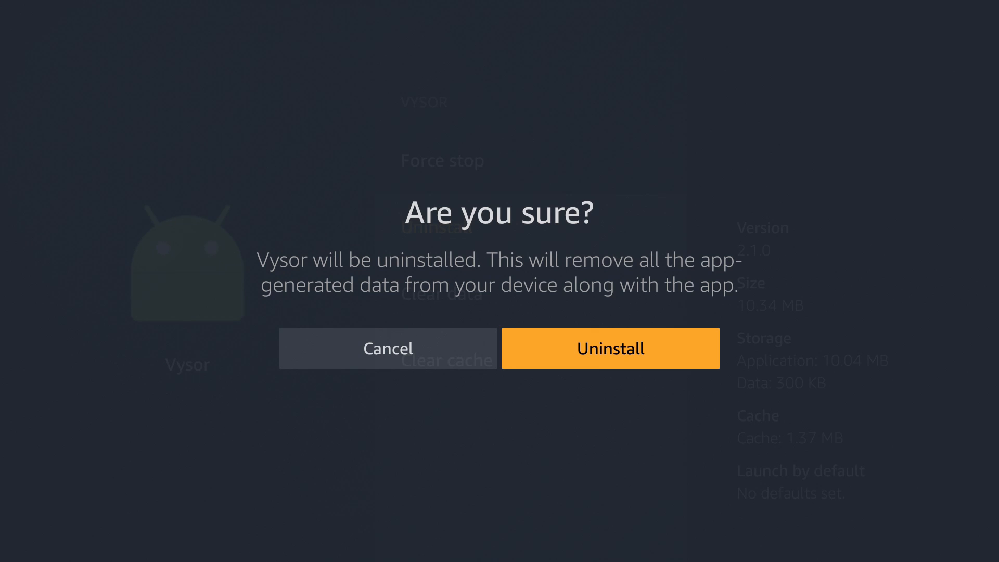
click(609, 347)
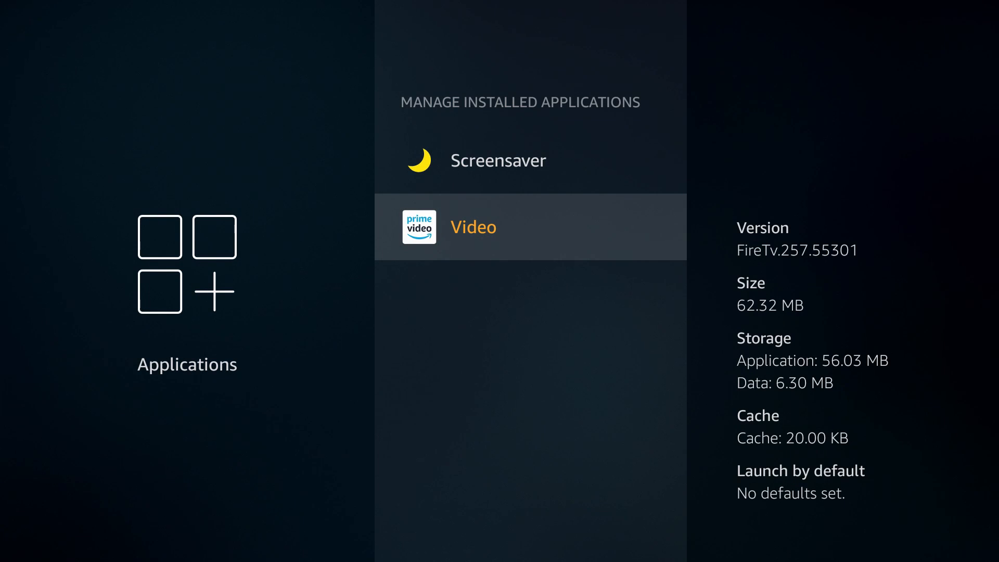
Review NitroTV's storage size in the app list and return to Settings.
scroll(up, 3)
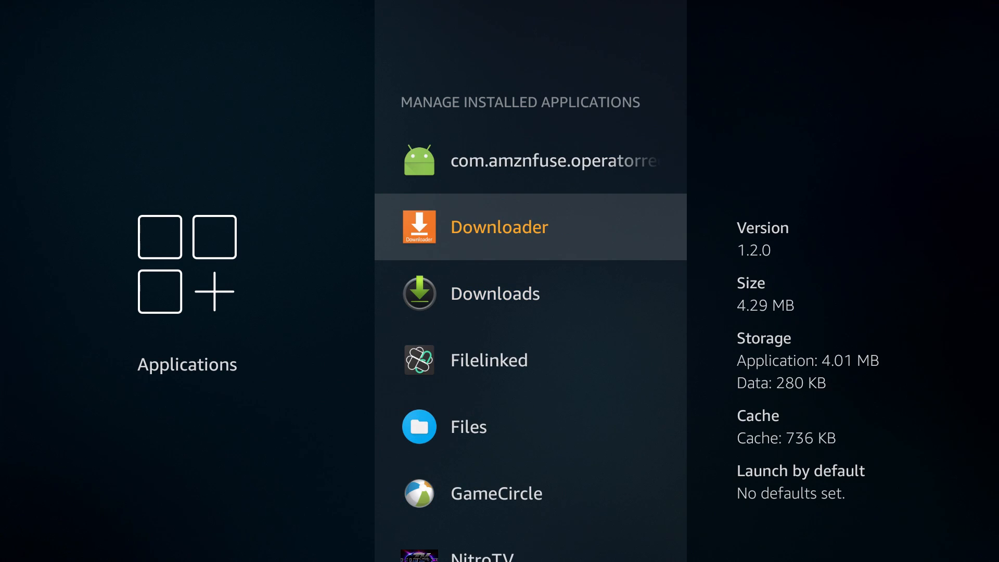
scroll(down, 3)
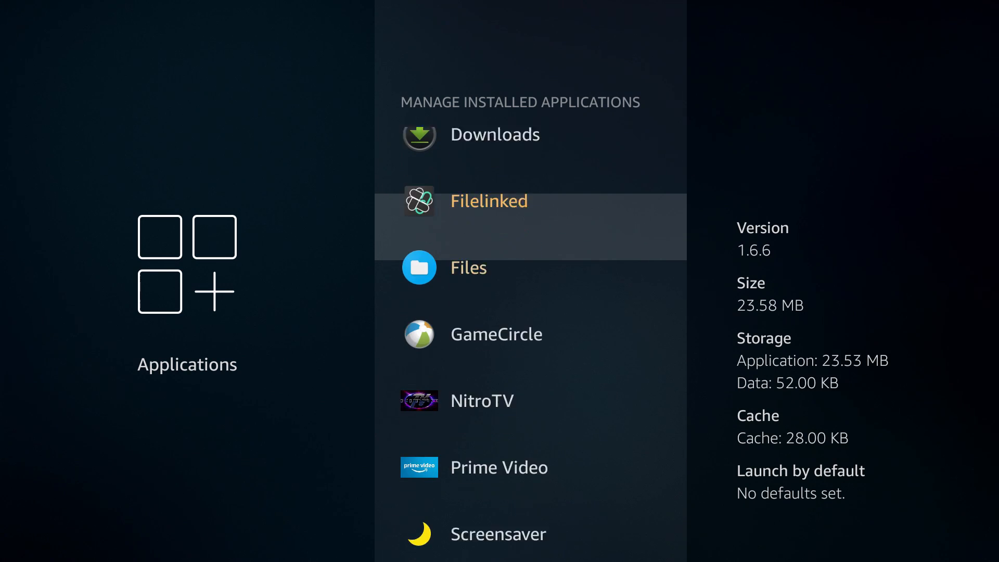
scroll(down, 3)
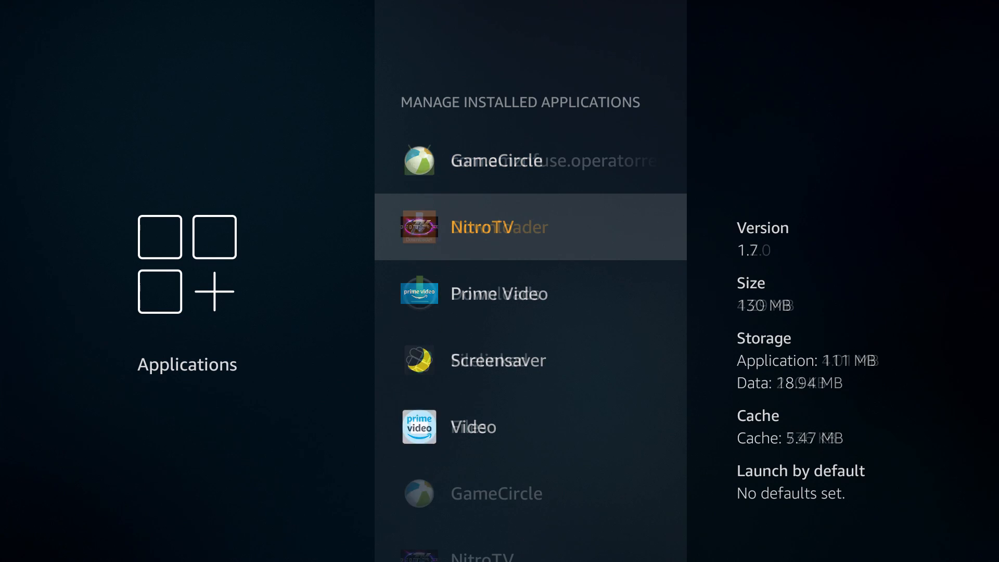
key(Back)
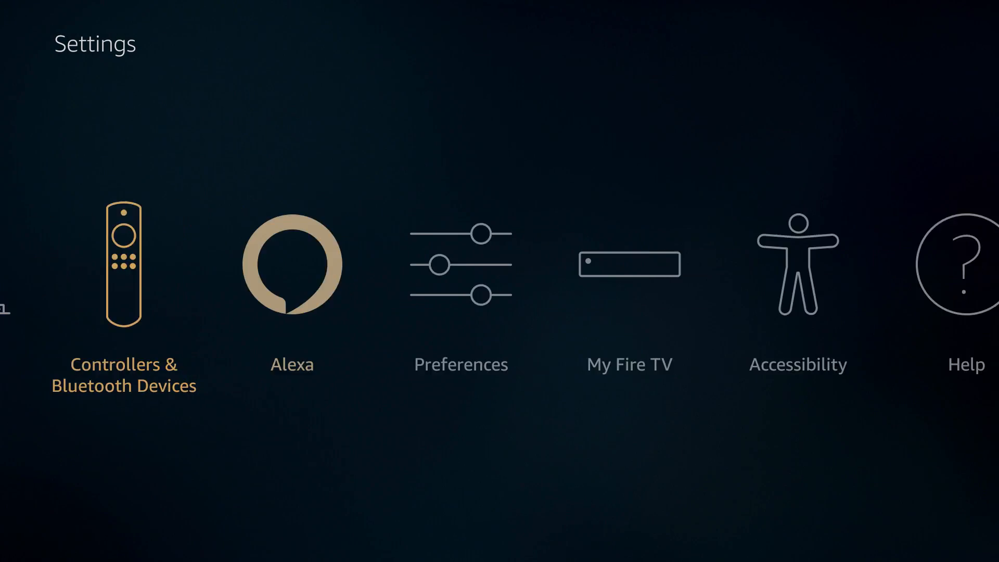
Return to the Fire TV home screen showing Filelinked, NitroTV and Downloader tiles.
scroll(right, 3)
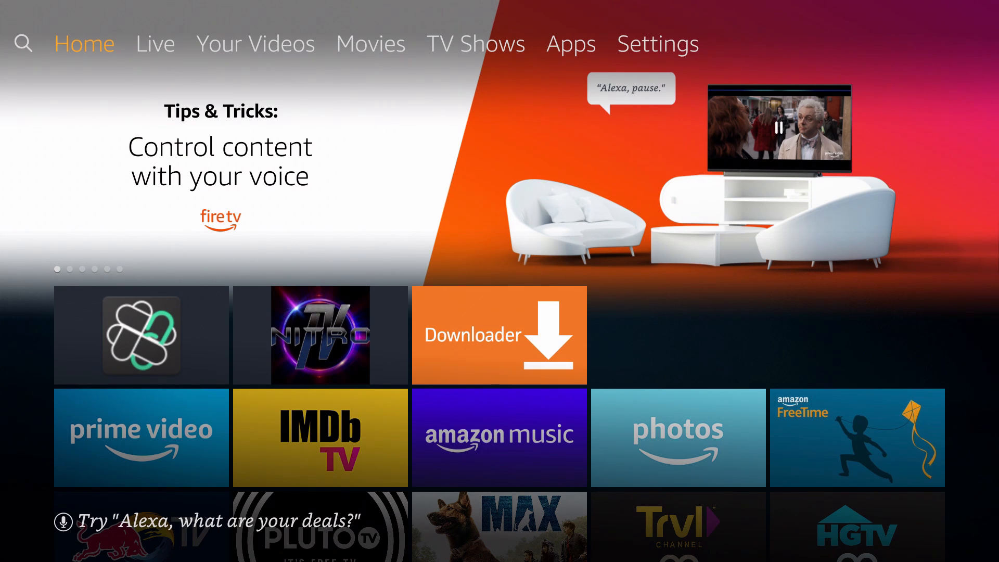
scroll(down, 3)
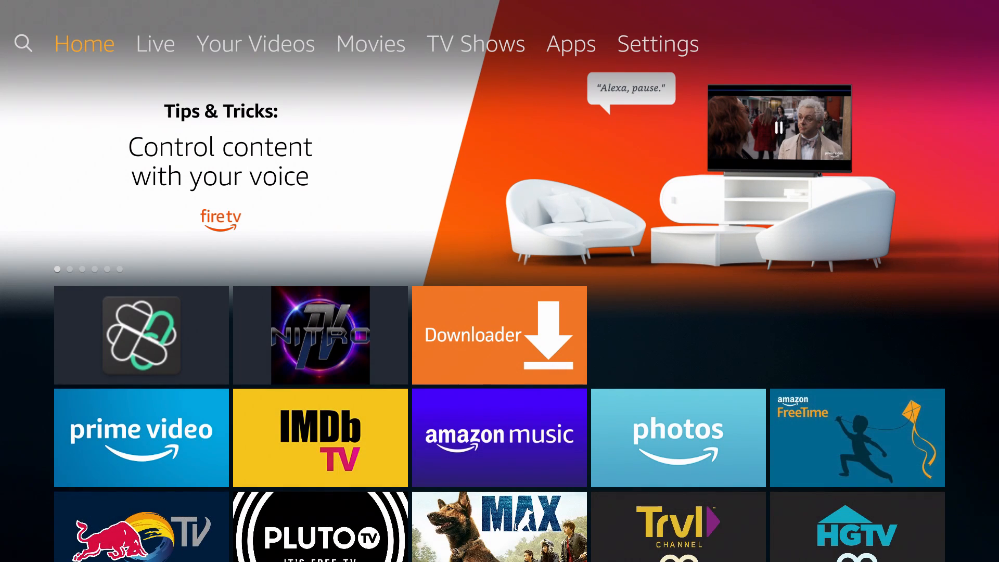